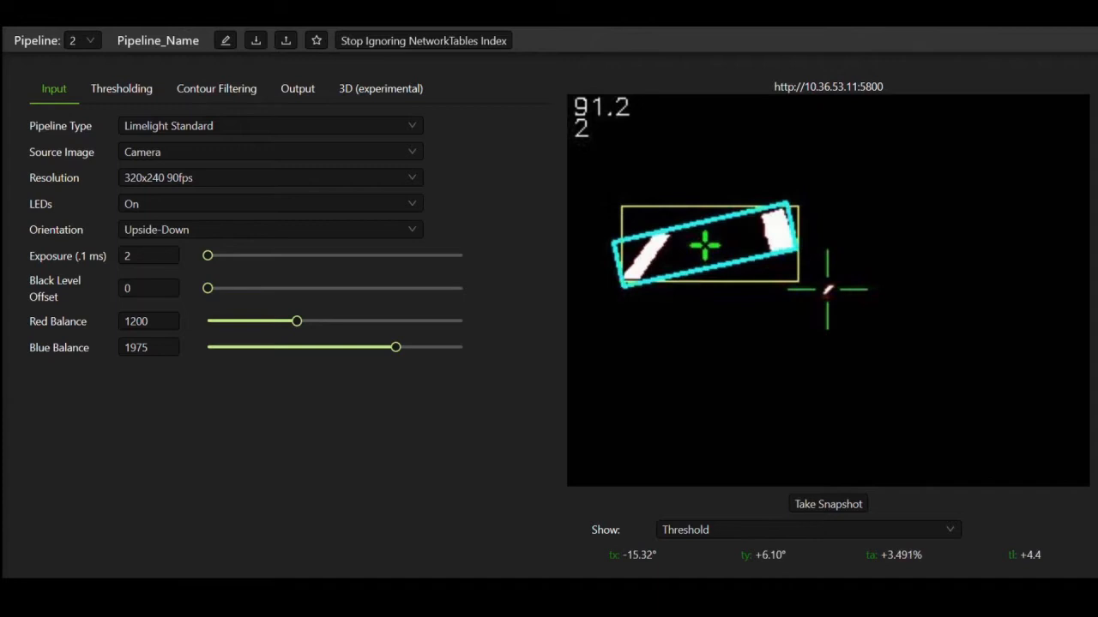
# Switch the stream to Color and raise camera exposure to about 117.
pyautogui.click(806, 529)
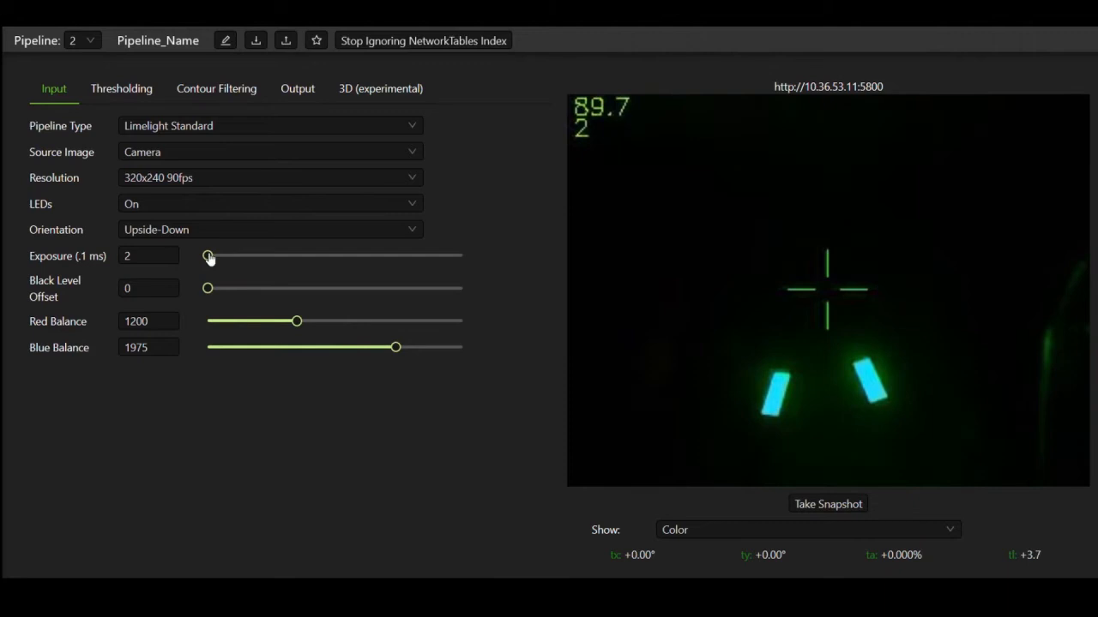
pyautogui.moveTo(209, 256); pyautogui.dragTo(457, 256)
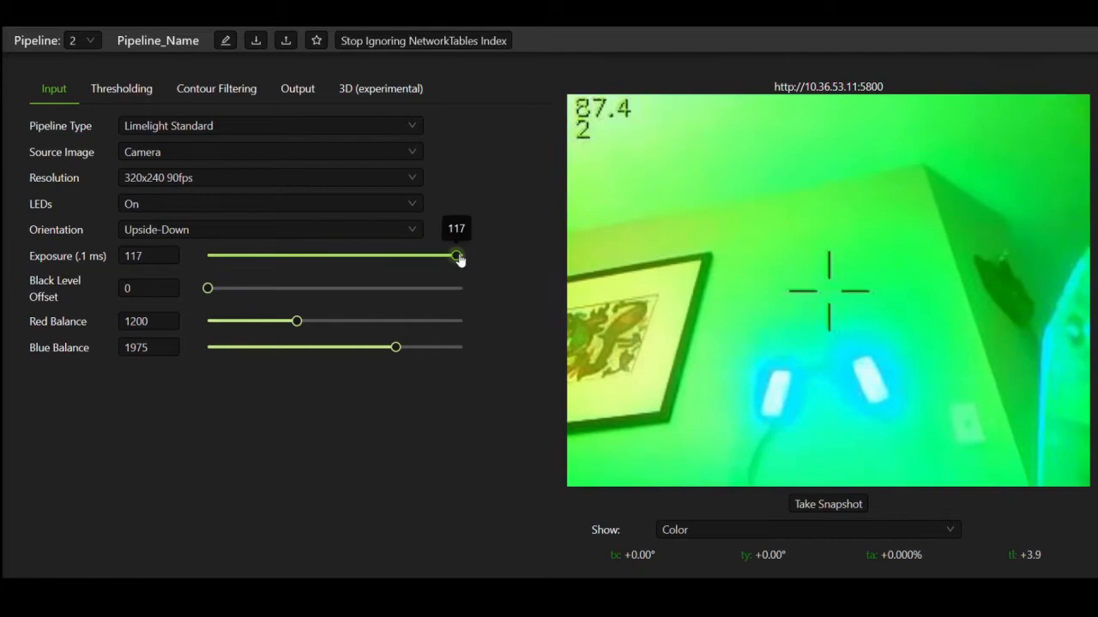
pyautogui.moveTo(456, 255); pyautogui.dragTo(250, 255)
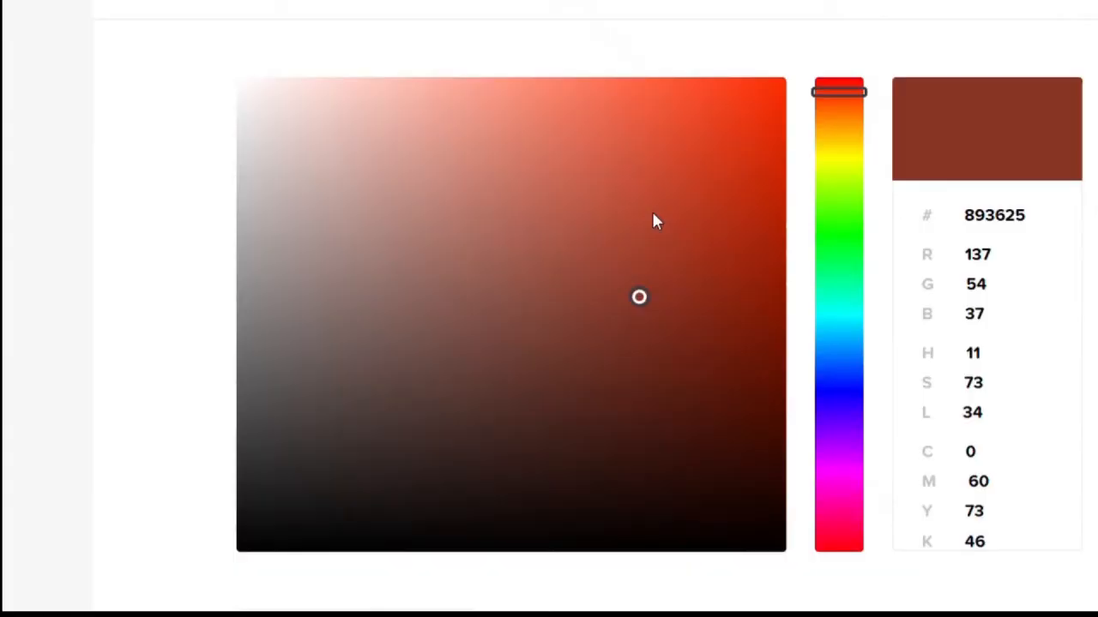
pyautogui.moveTo(774, 249)
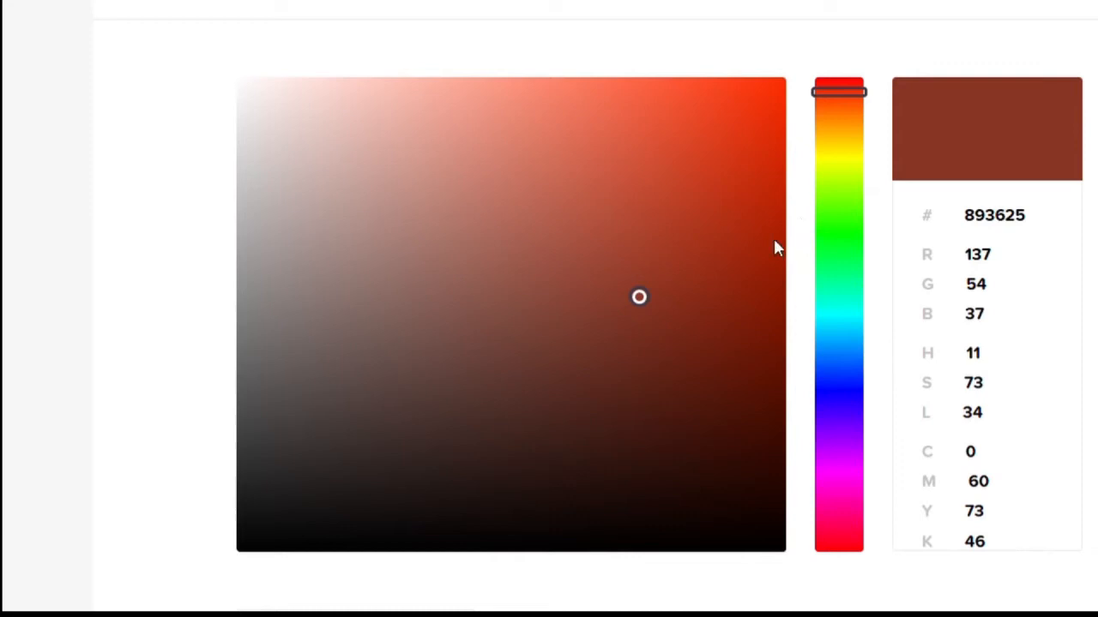
# Sweep the color picker hue from red through green to dark blue, hex 293F80.
pyautogui.click(493, 245)
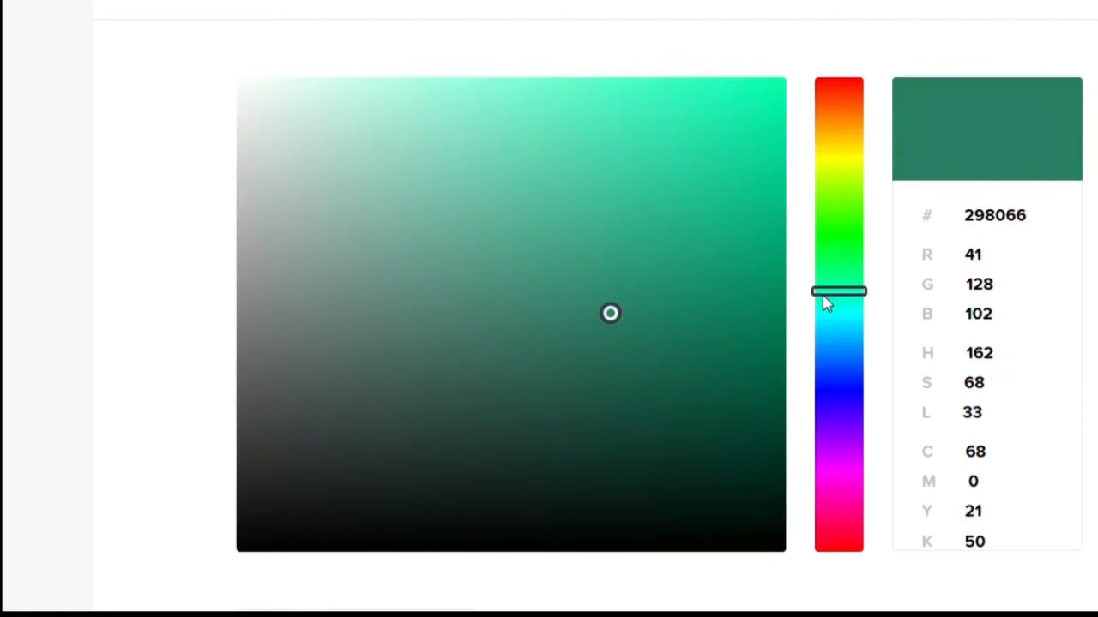
pyautogui.moveTo(837, 291); pyautogui.dragTo(838, 373)
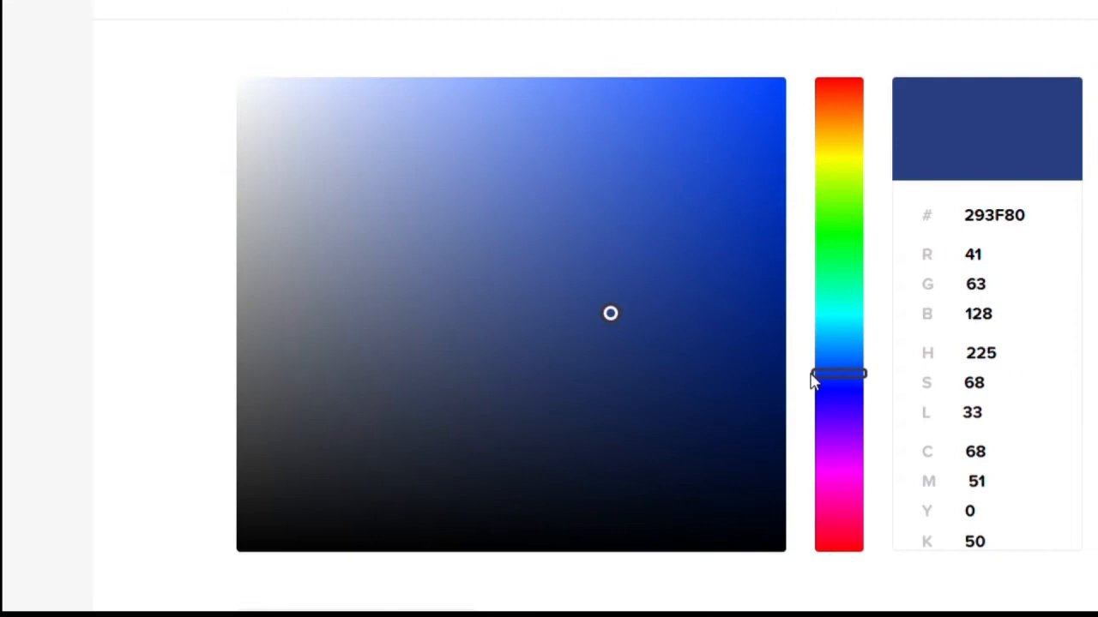
pyautogui.click(524, 135)
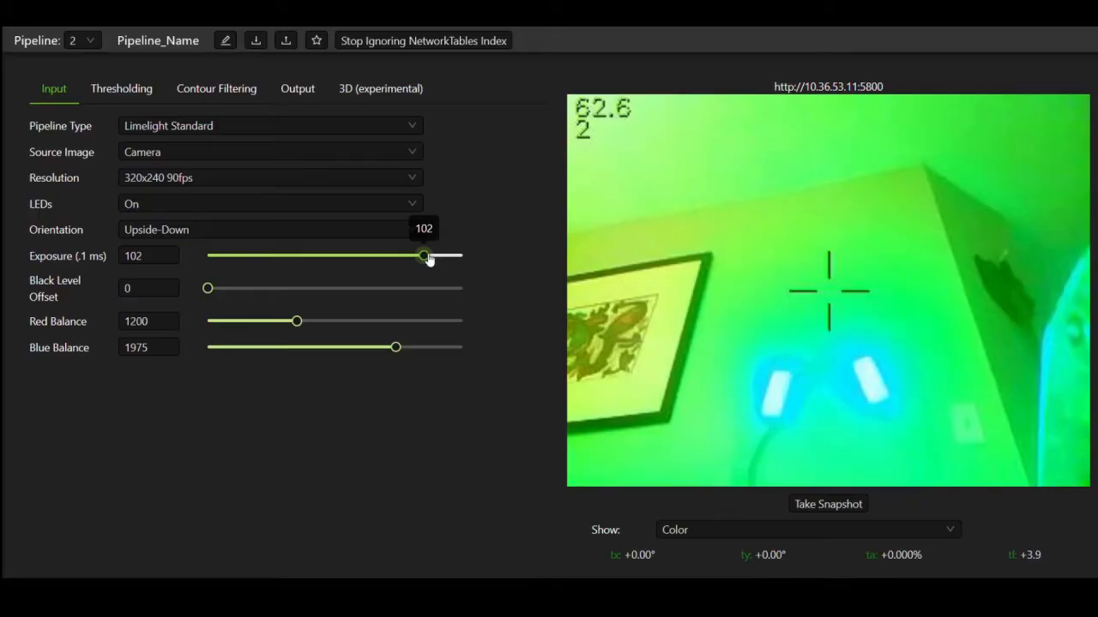
# Drop exposure to 2 so only the two glowing targets stay visible.
pyautogui.moveTo(423, 256); pyautogui.dragTo(385, 256)
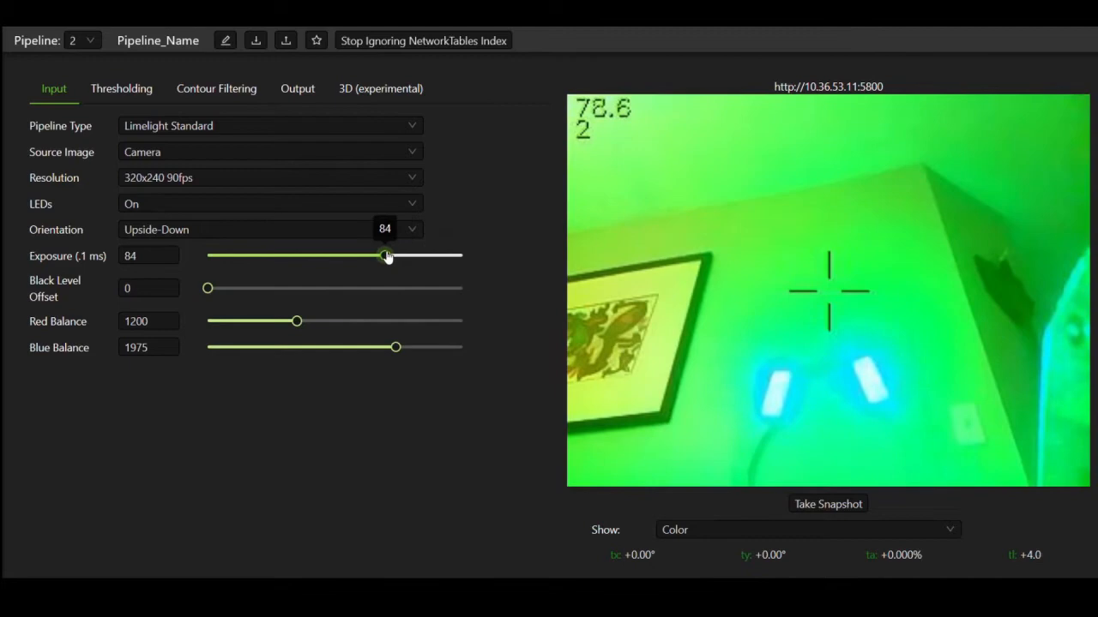
pyautogui.moveTo(385, 256); pyautogui.dragTo(205, 256)
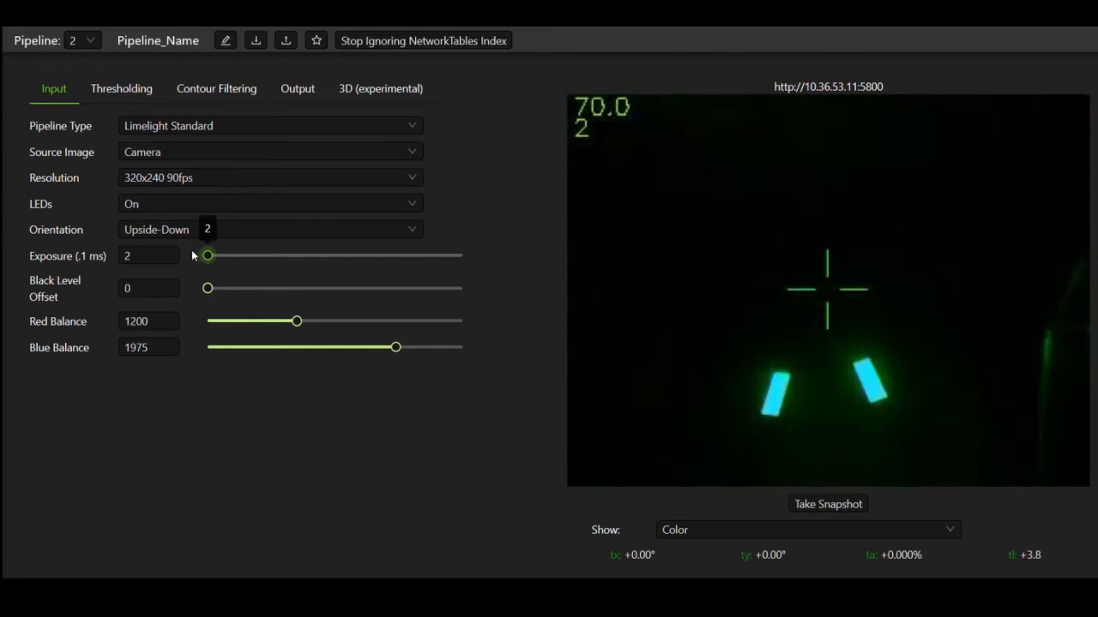
pyautogui.click(121, 88)
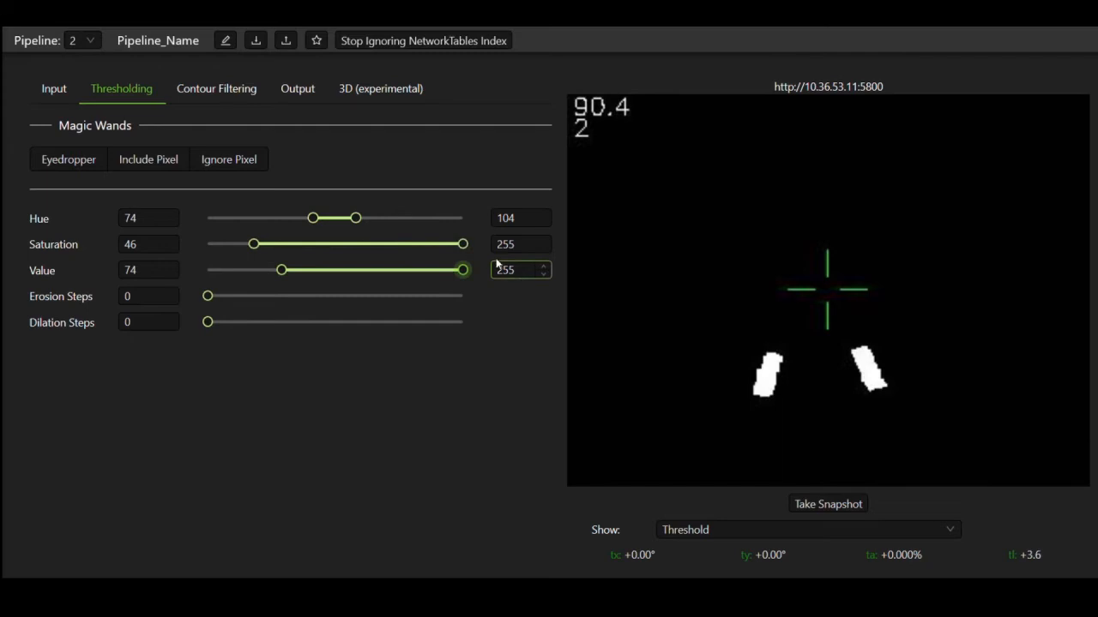
# Test Saturation max, restore it to 255, and raise Hue min to 87.
pyautogui.moveTo(463, 244); pyautogui.dragTo(382, 244)
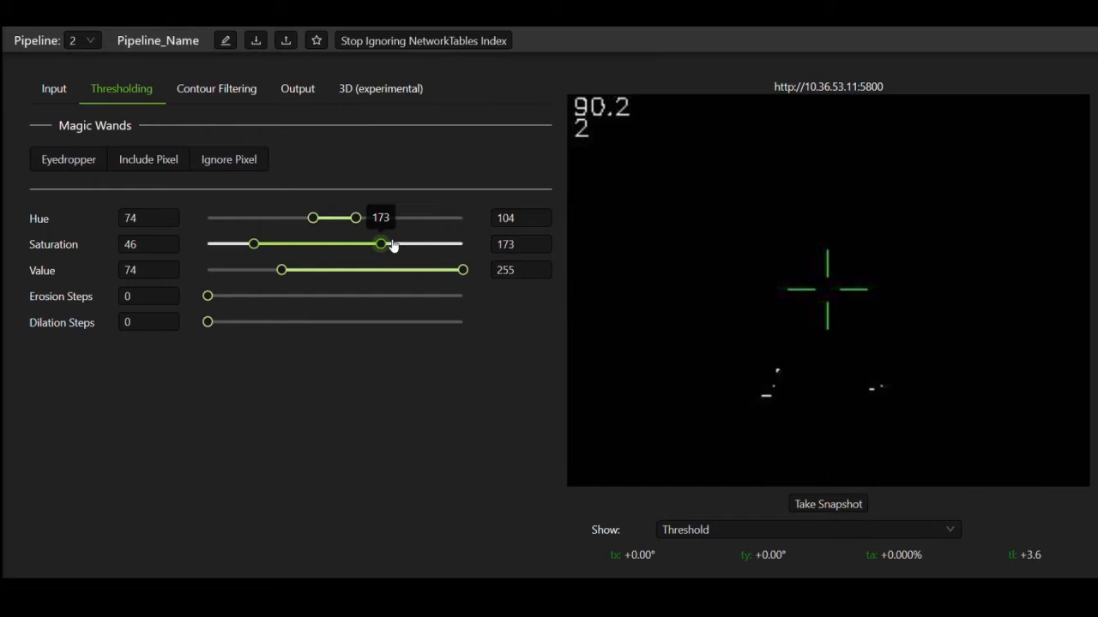
pyautogui.moveTo(355, 218); pyautogui.dragTo(317, 218)
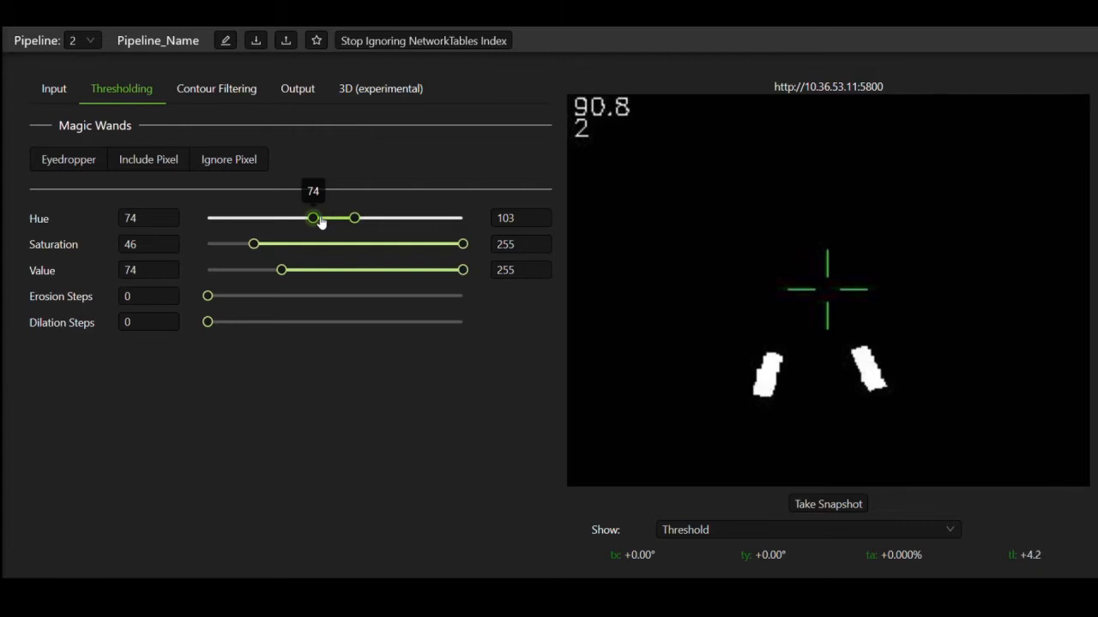
pyautogui.moveTo(313, 217); pyautogui.dragTo(331, 218)
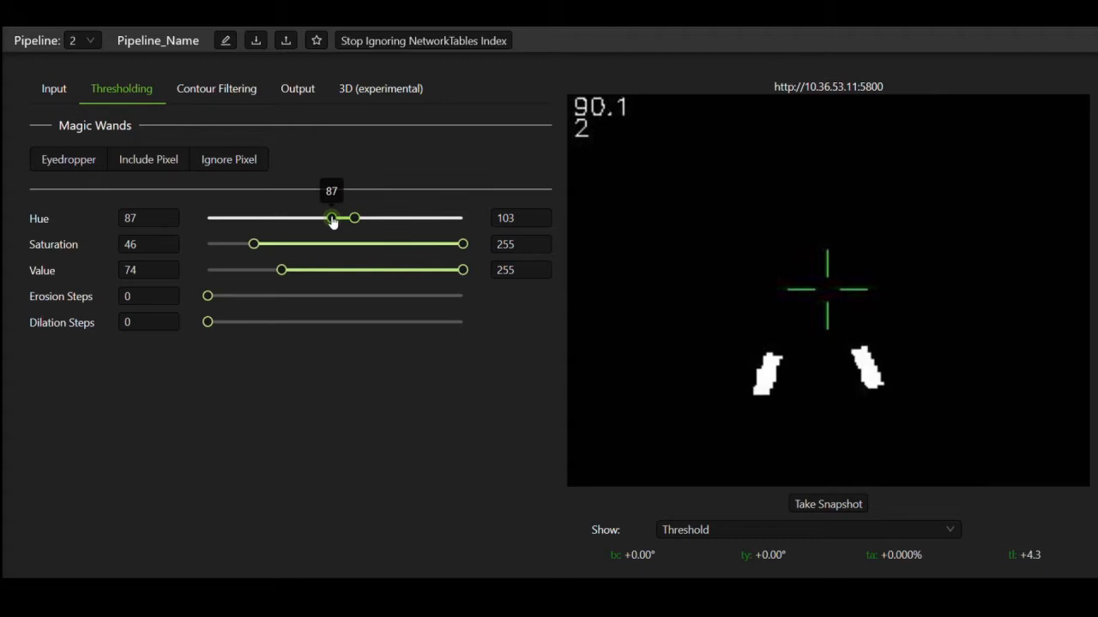
pyautogui.moveTo(333, 218); pyautogui.dragTo(291, 217)
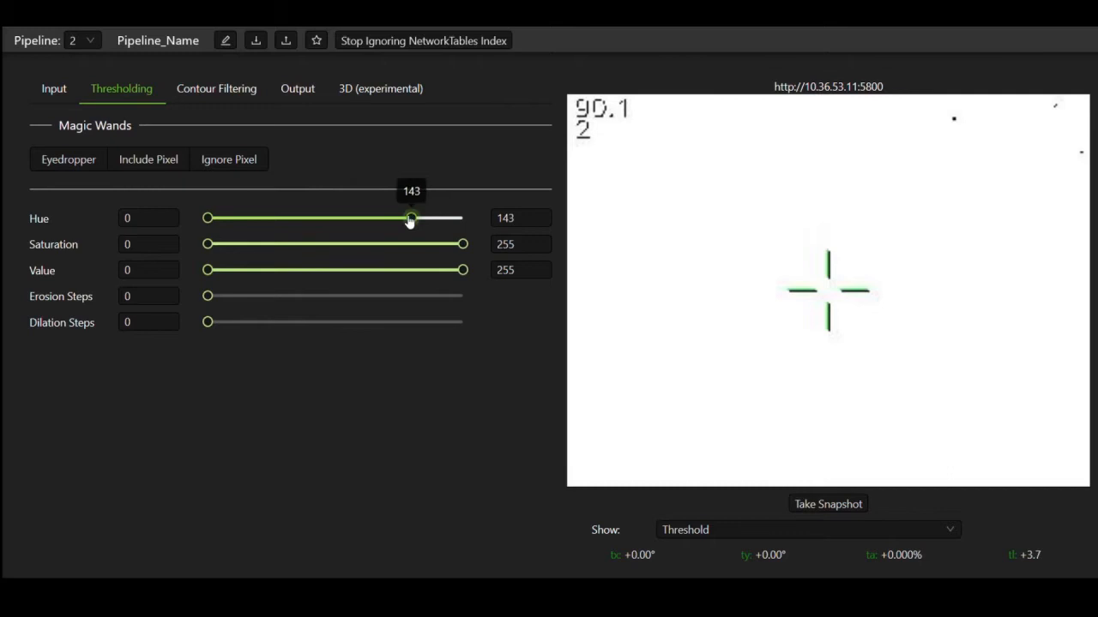
# Narrow the hue range to 74–104, isolating both targets.
pyautogui.moveTo(410, 218); pyautogui.dragTo(355, 218)
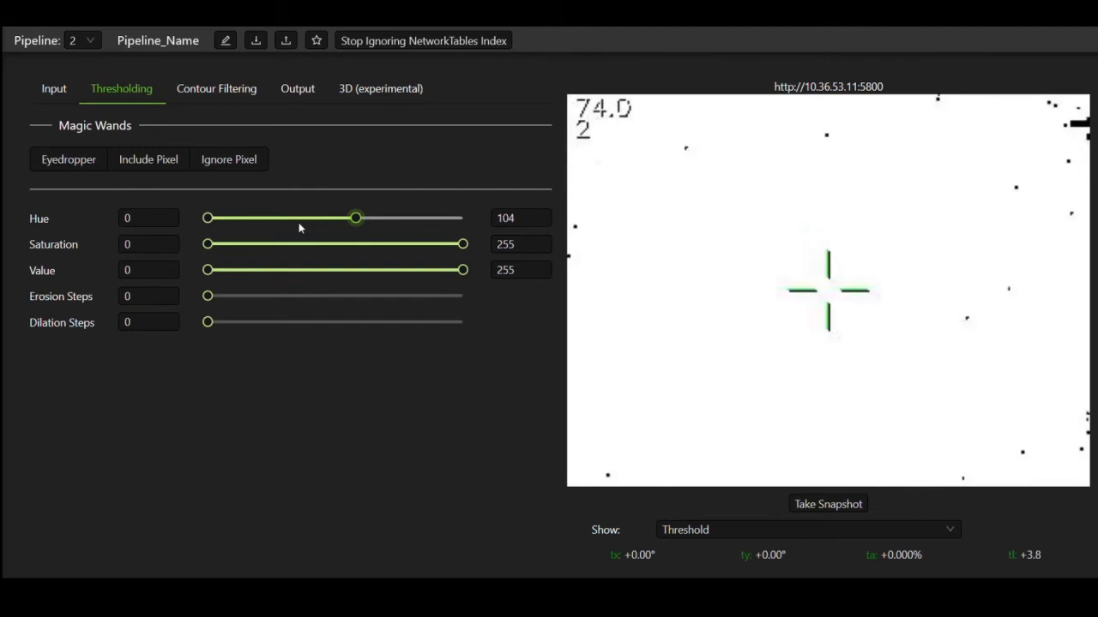
pyautogui.moveTo(207, 217); pyautogui.dragTo(224, 218)
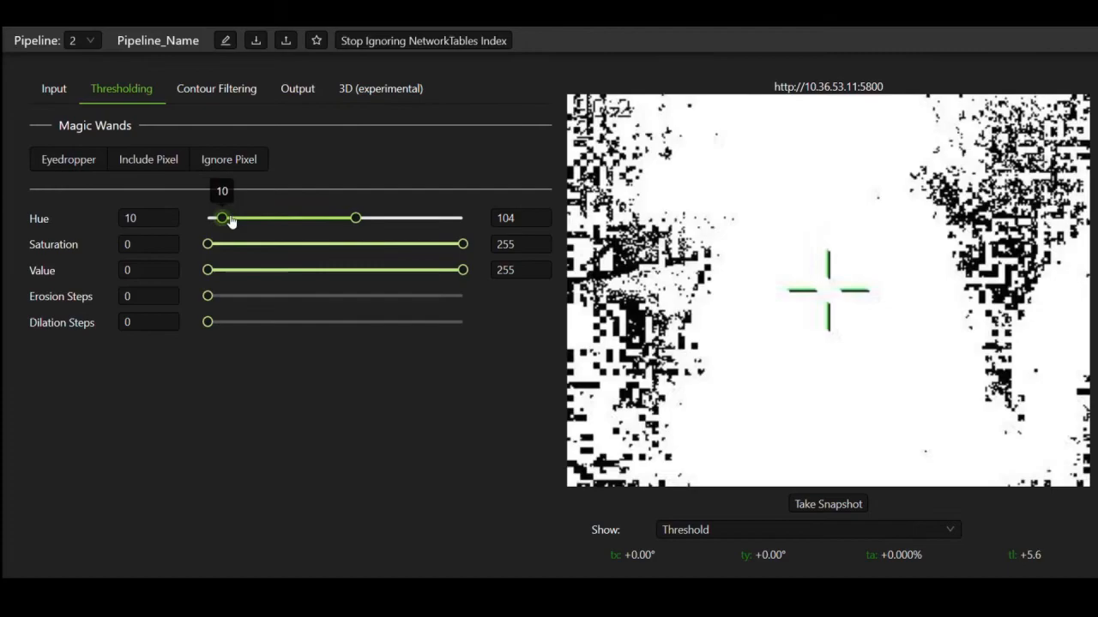
pyautogui.moveTo(222, 218); pyautogui.dragTo(320, 218)
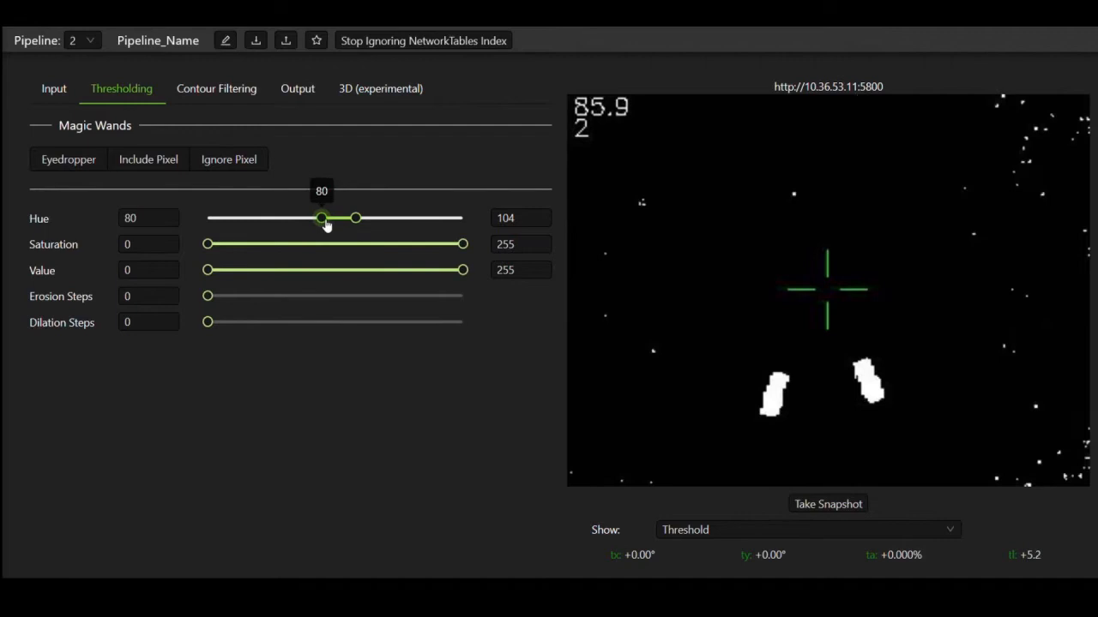
pyautogui.moveTo(321, 218); pyautogui.dragTo(313, 218)
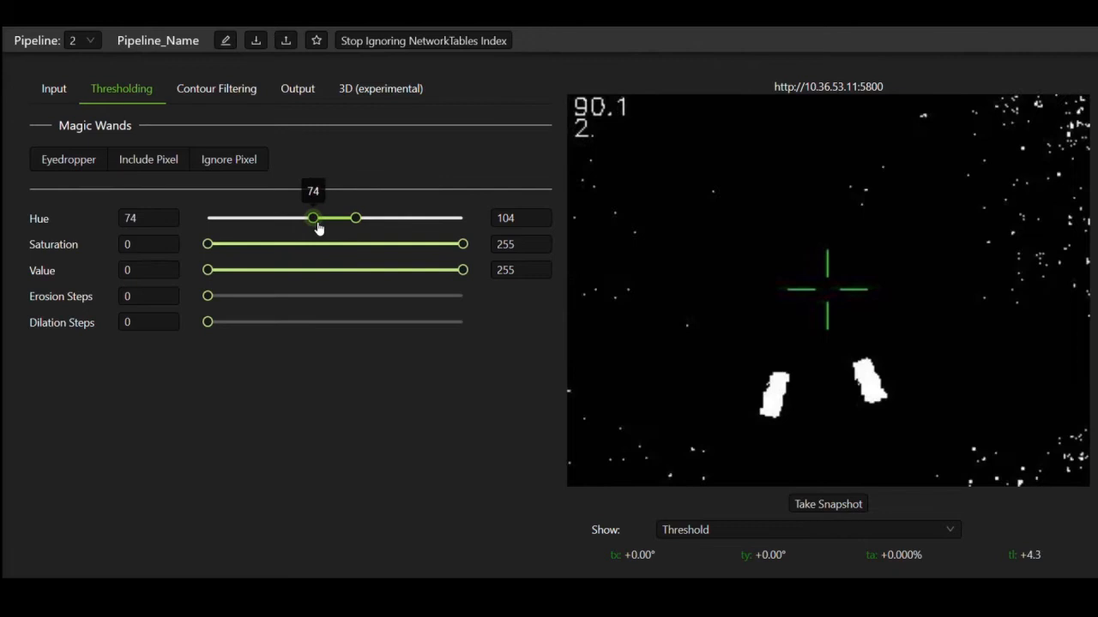
pyautogui.moveTo(206, 245); pyautogui.dragTo(217, 244)
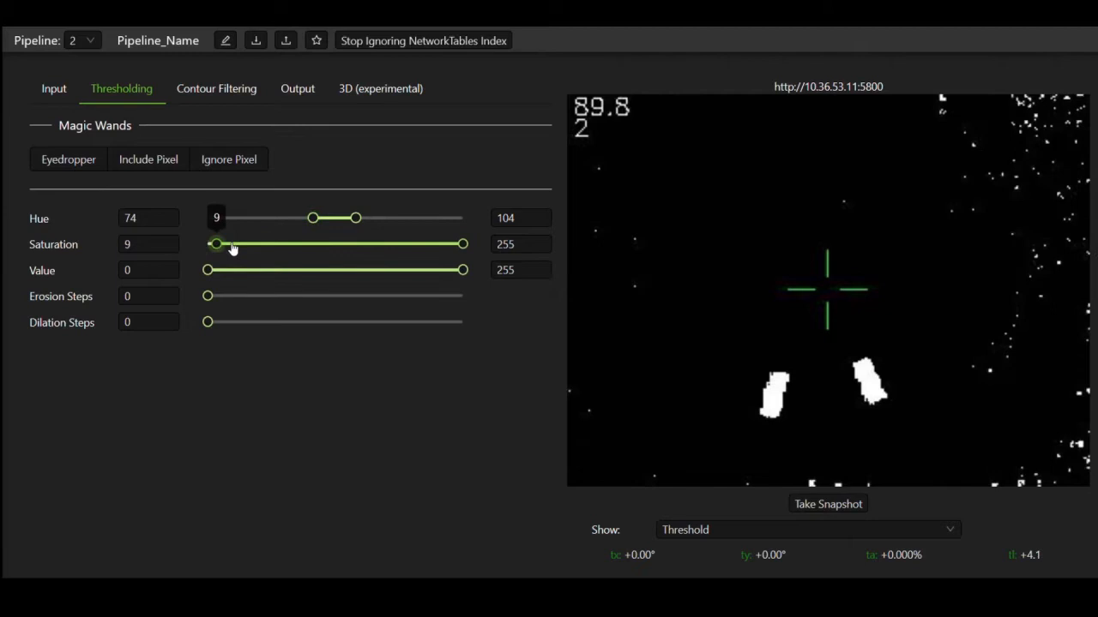
# Test higher Saturation min values, then settle the saturation floor at 46.
pyautogui.moveTo(216, 243); pyautogui.dragTo(268, 244)
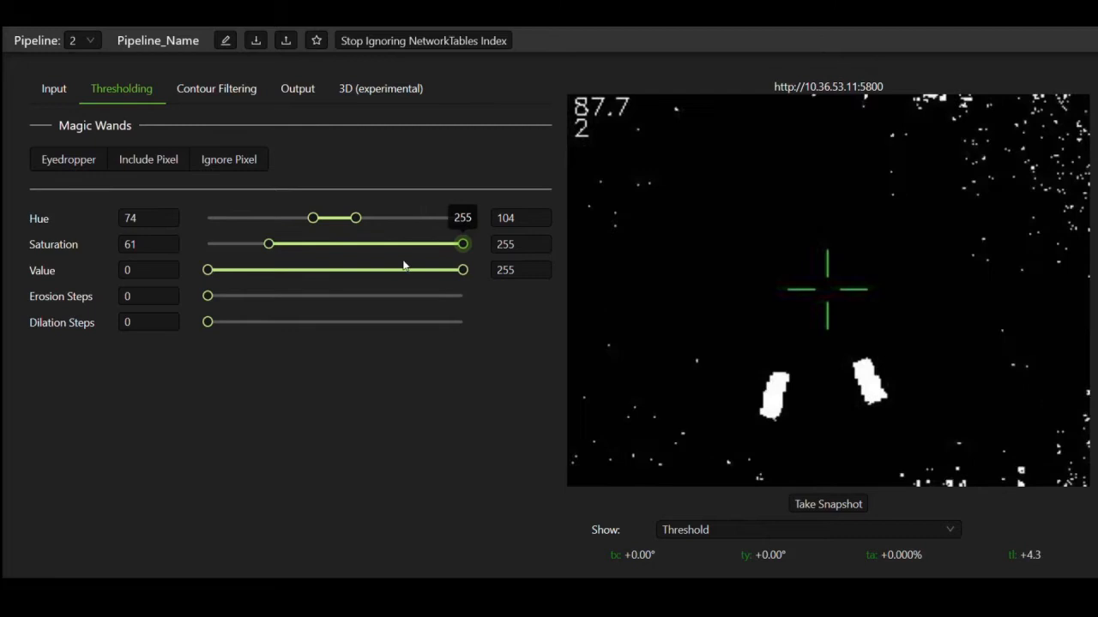
pyautogui.moveTo(268, 243); pyautogui.dragTo(331, 244)
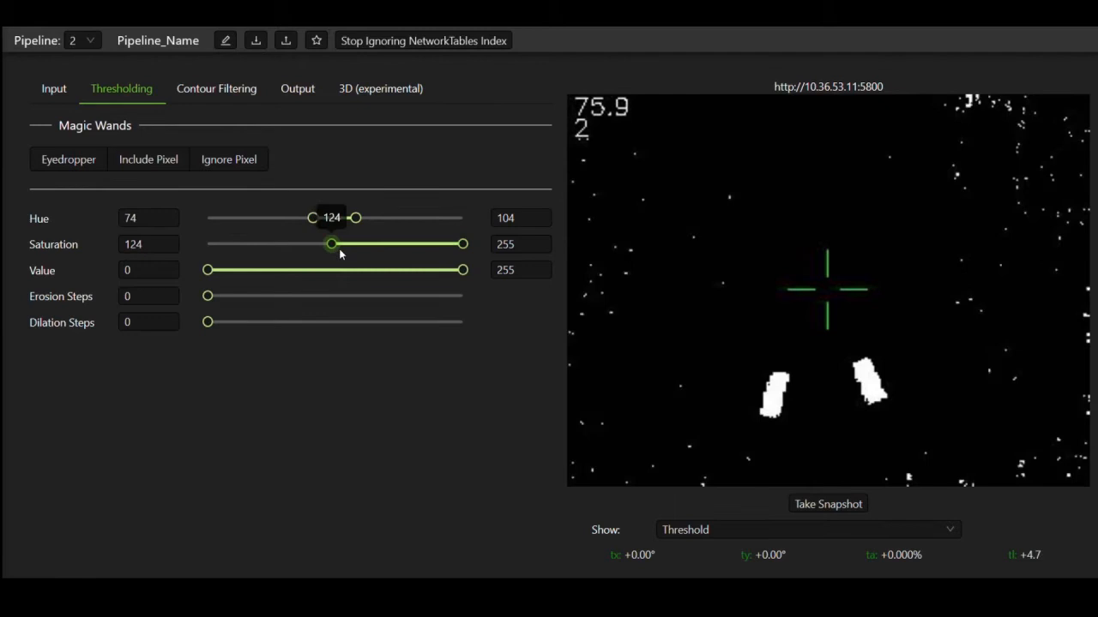
pyautogui.moveTo(331, 245); pyautogui.dragTo(400, 245)
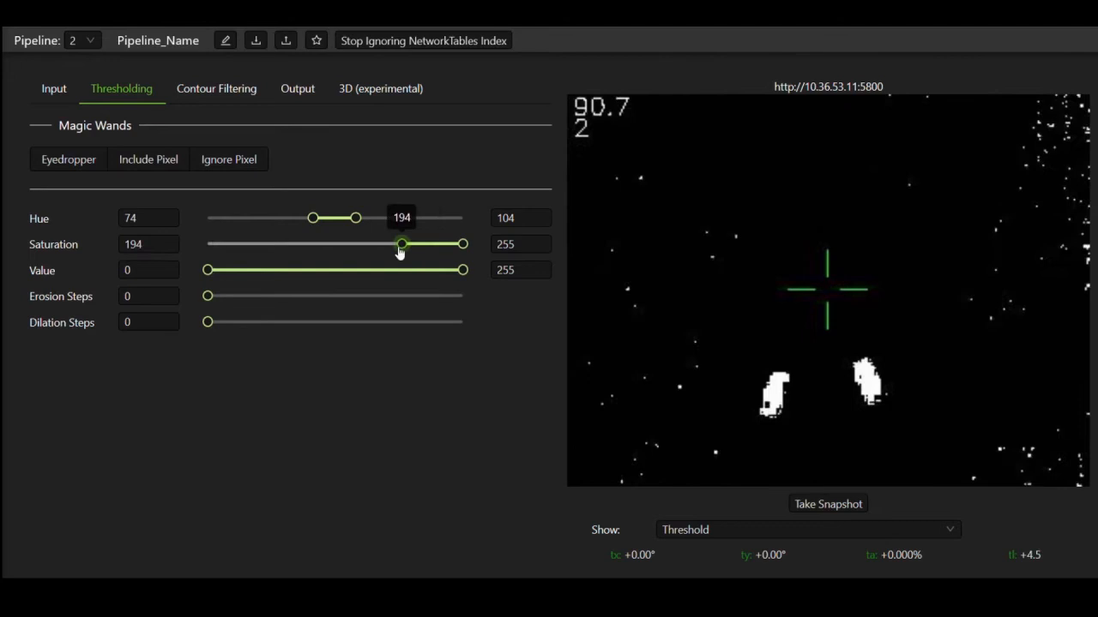
pyautogui.moveTo(402, 244); pyautogui.dragTo(252, 244)
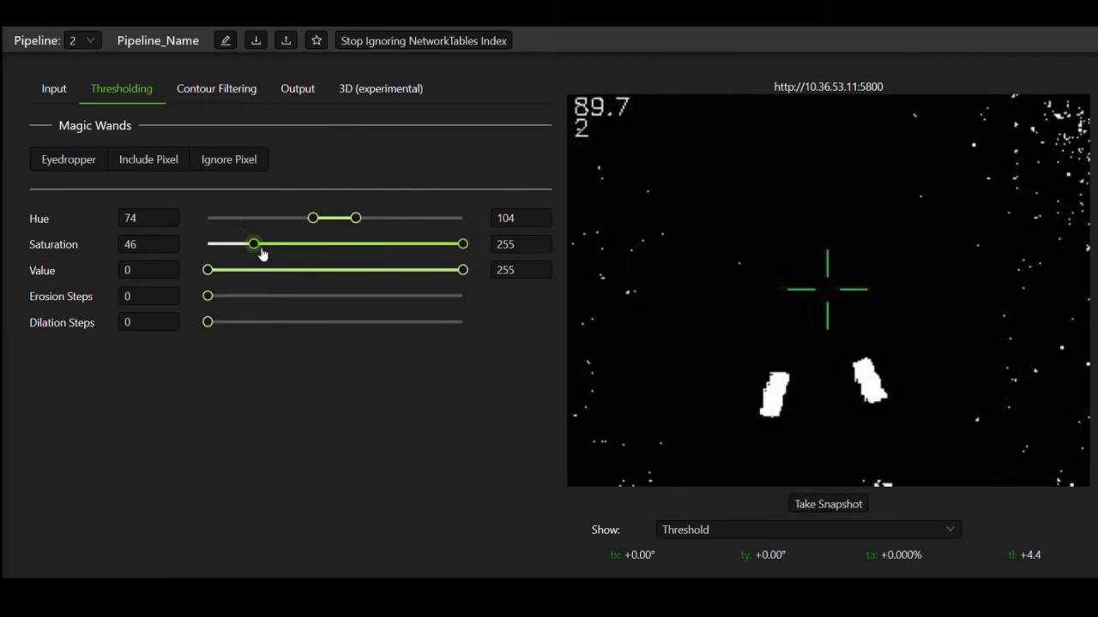
pyautogui.moveTo(206, 270); pyautogui.dragTo(287, 270)
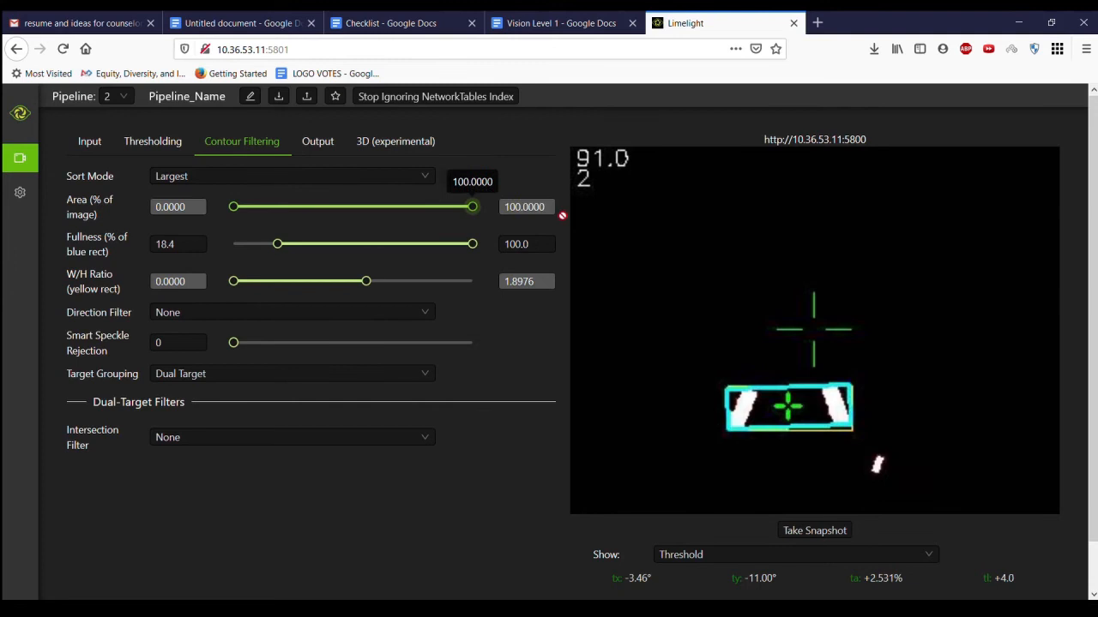
# Nudge the minimum contour area up to 0.0260%.
pyautogui.moveTo(232, 206); pyautogui.dragTo(263, 207)
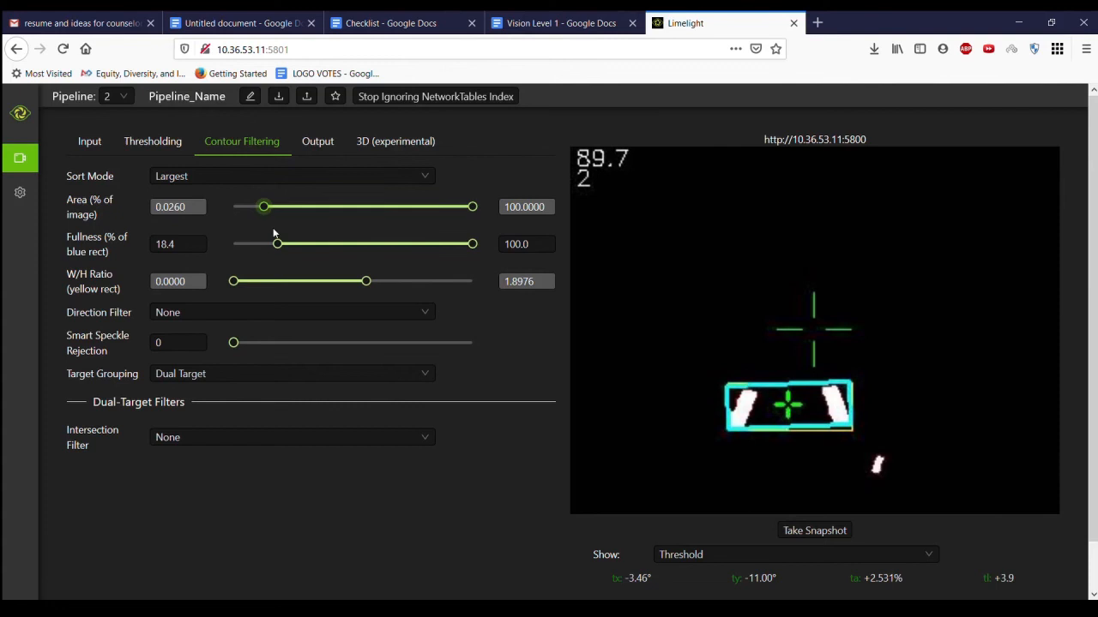
pyautogui.moveTo(263, 207); pyautogui.dragTo(311, 207)
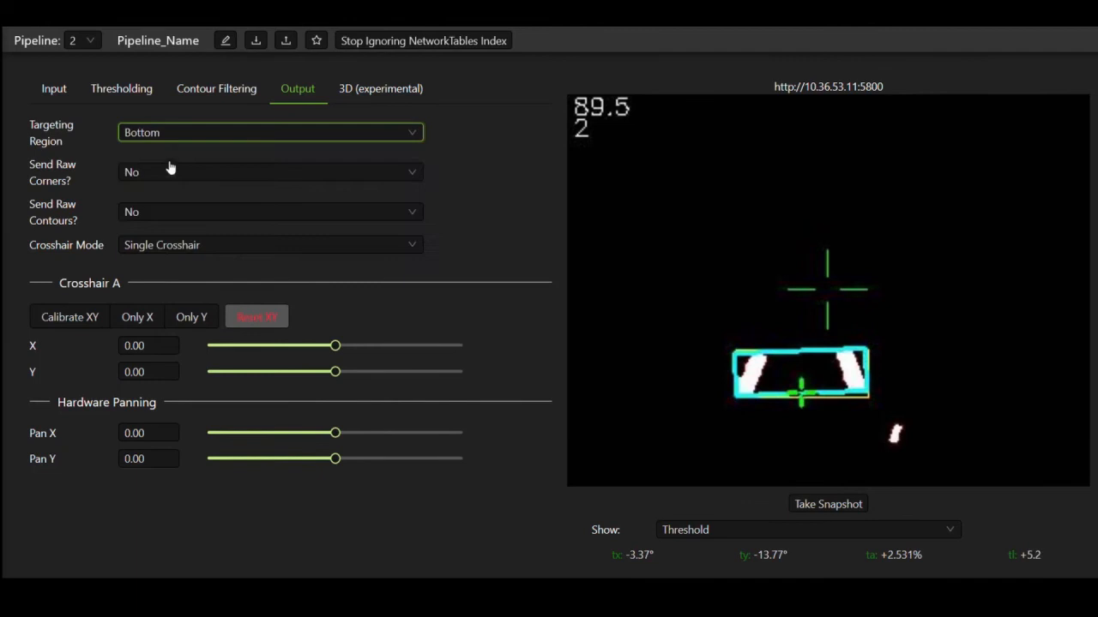
# Change Targeting Region from Bottom to Center.
pyautogui.click(271, 132)
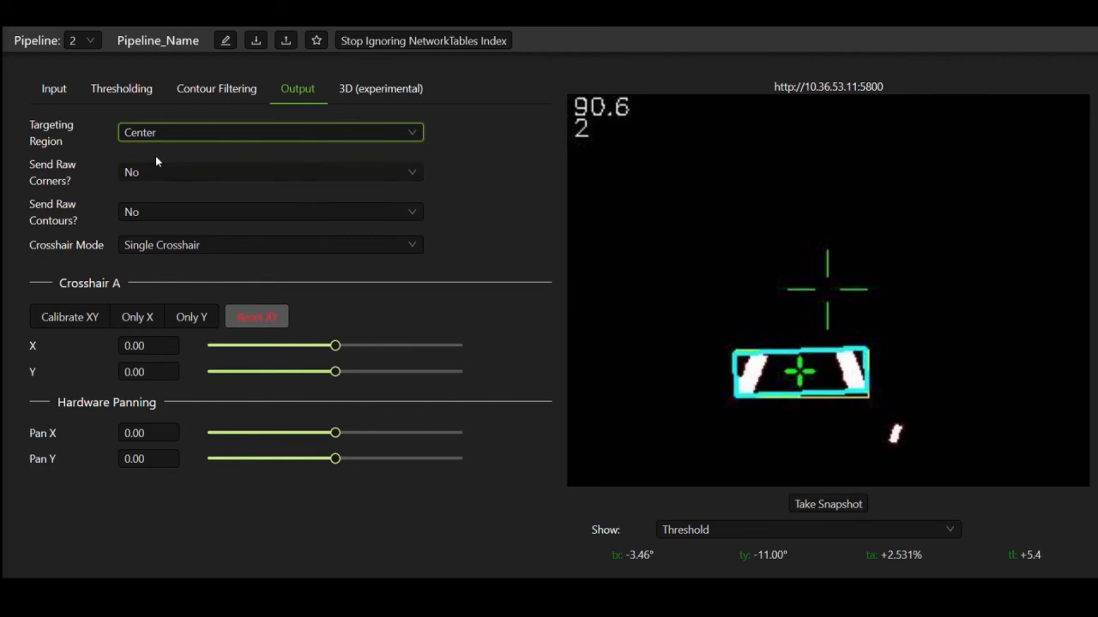
pyautogui.moveTo(507, 132)
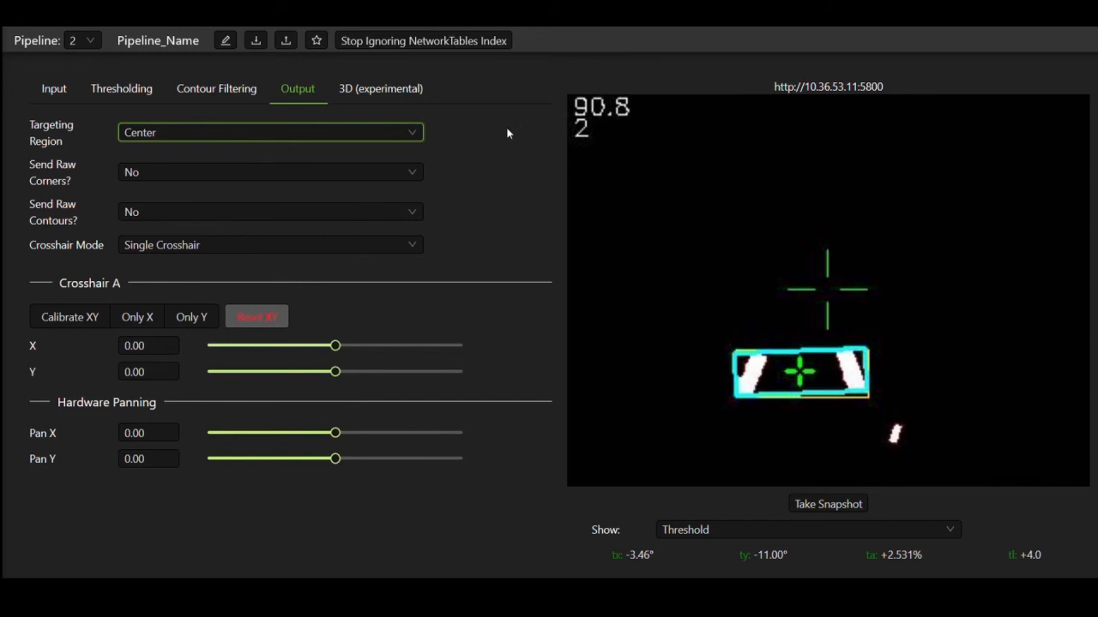